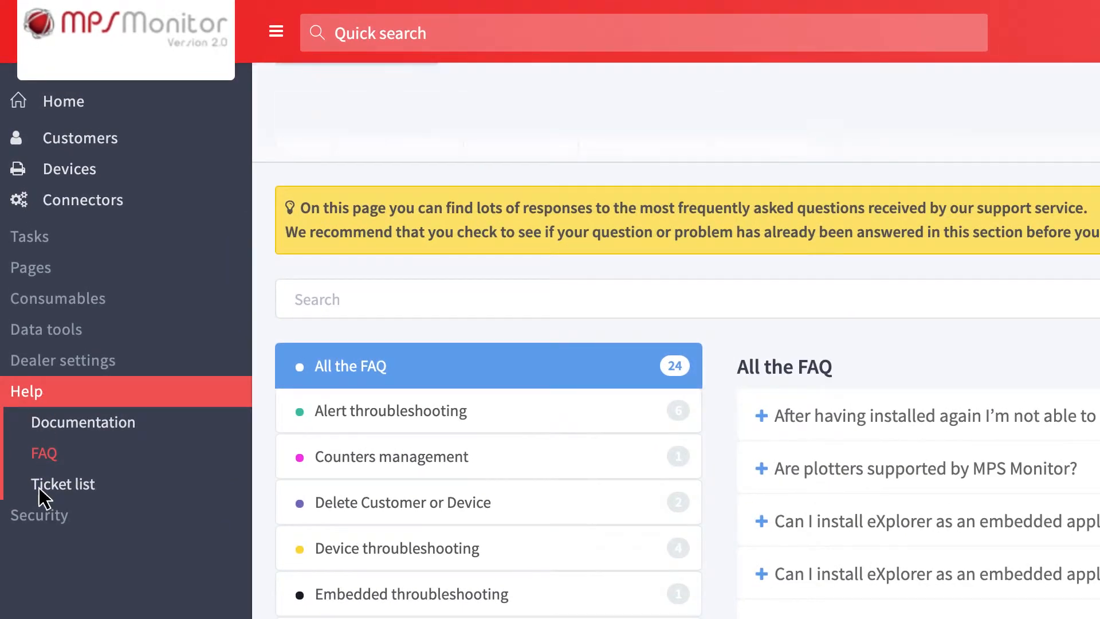
# - From the Help sidebar, show the Ticket list and begin a new ticket
pyautogui.click(63, 484)
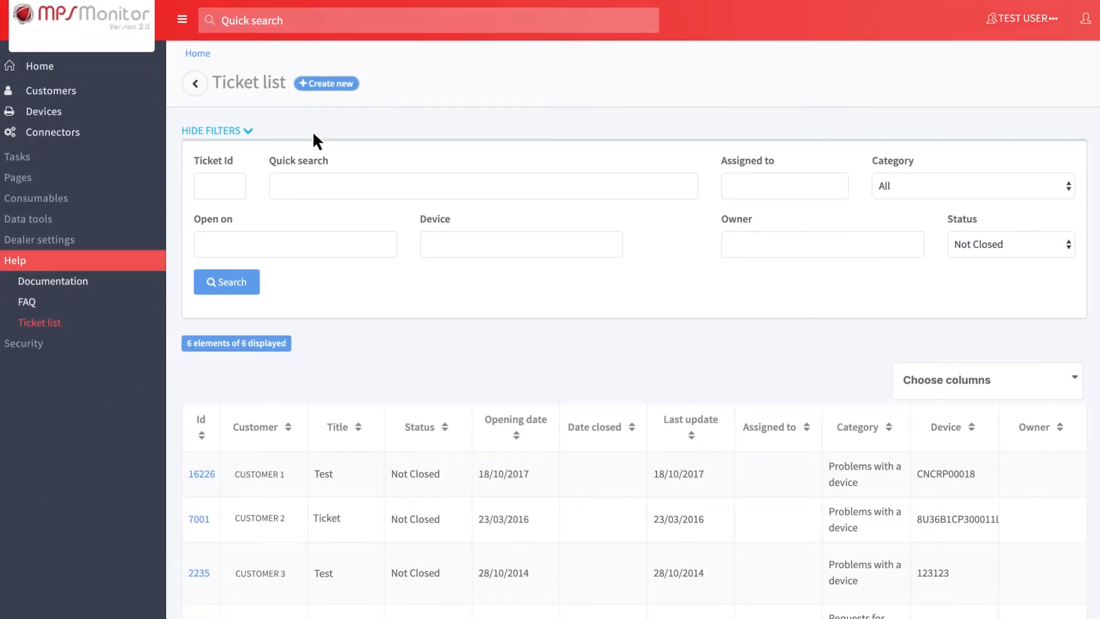
pyautogui.click(325, 84)
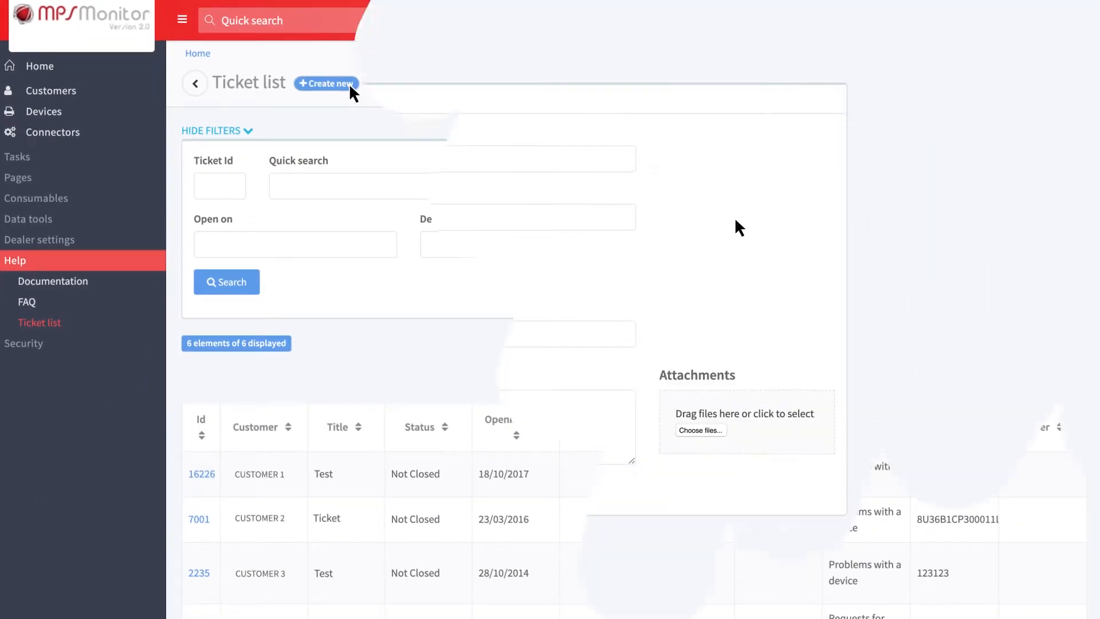
# - Enter the ticket details with serial 0123456, IP 192.168.1.3 and problem text, then save
pyautogui.click(324, 84)
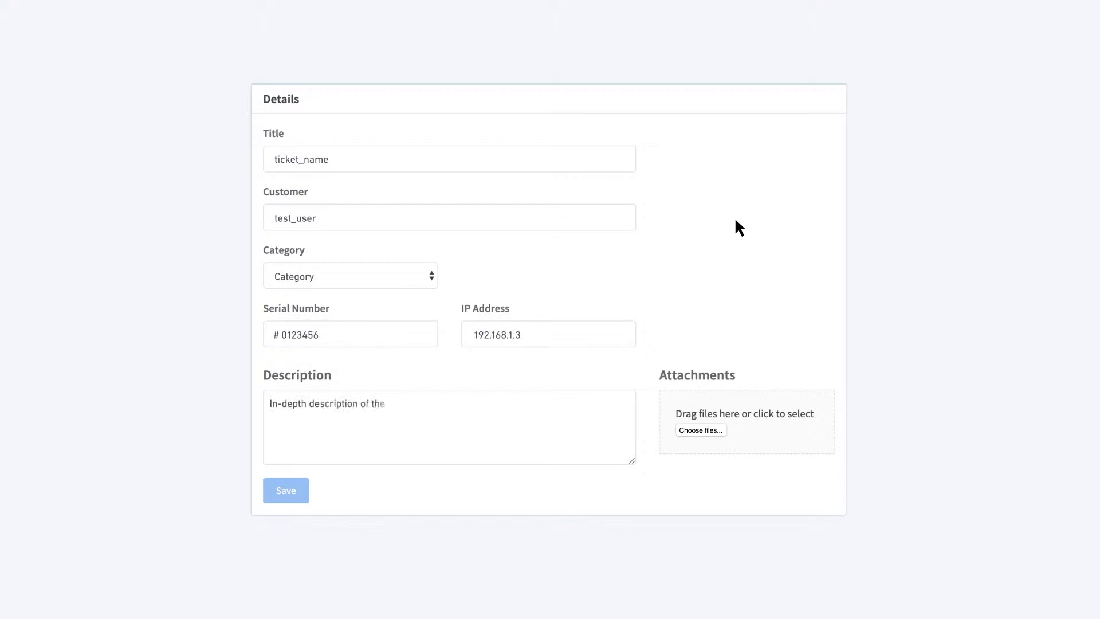
pyautogui.write('problem')
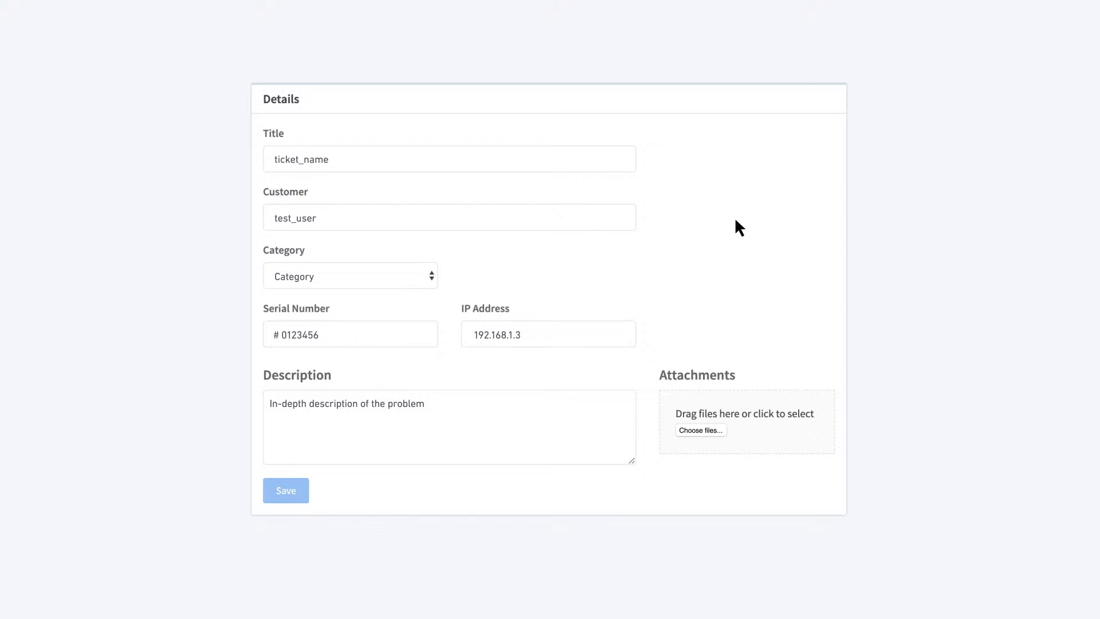
pyautogui.moveTo(711, 404)
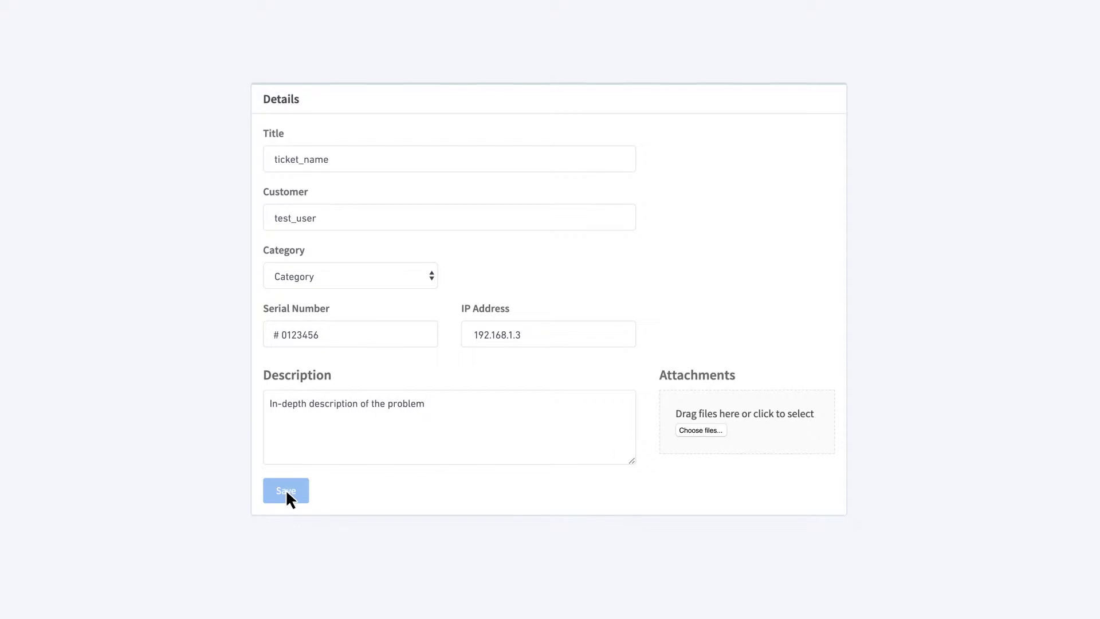
pyautogui.click(285, 489)
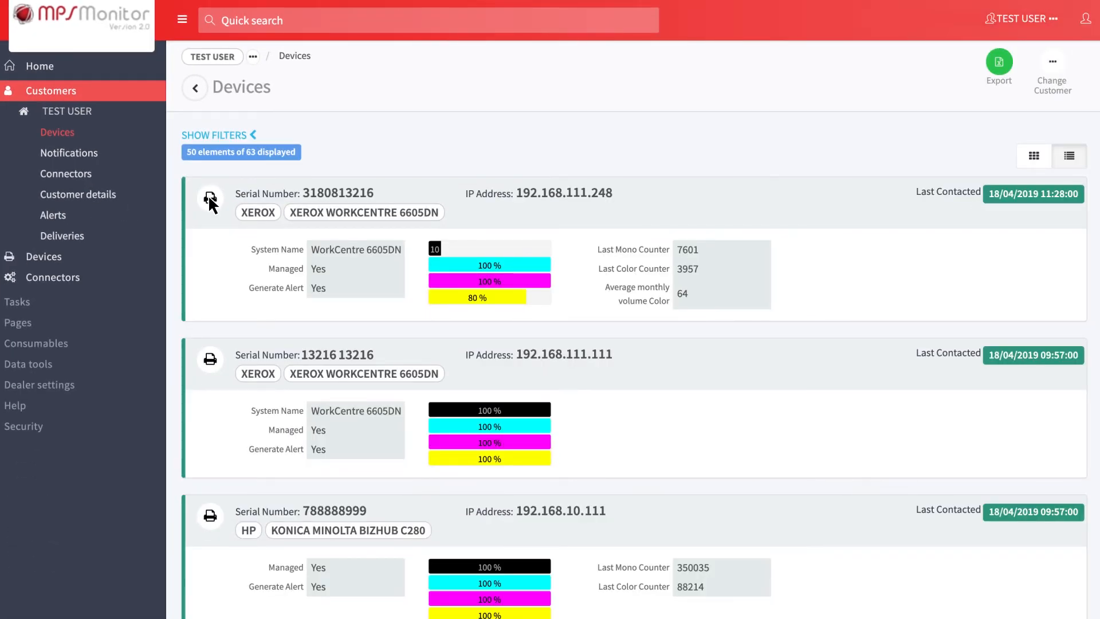
pyautogui.click(210, 200)
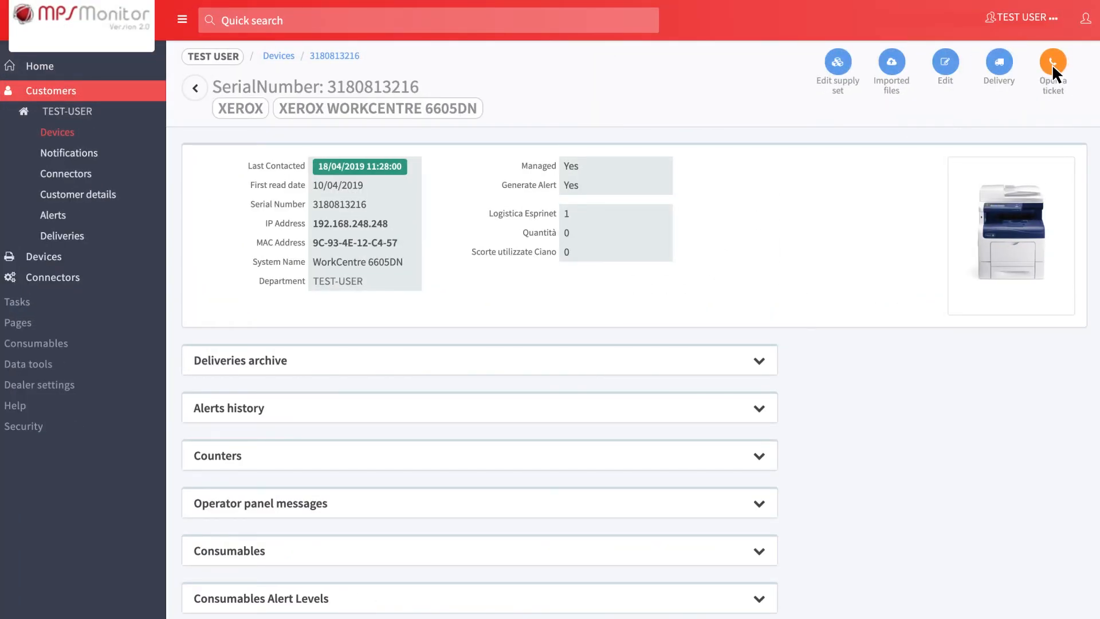
pyautogui.click(1052, 63)
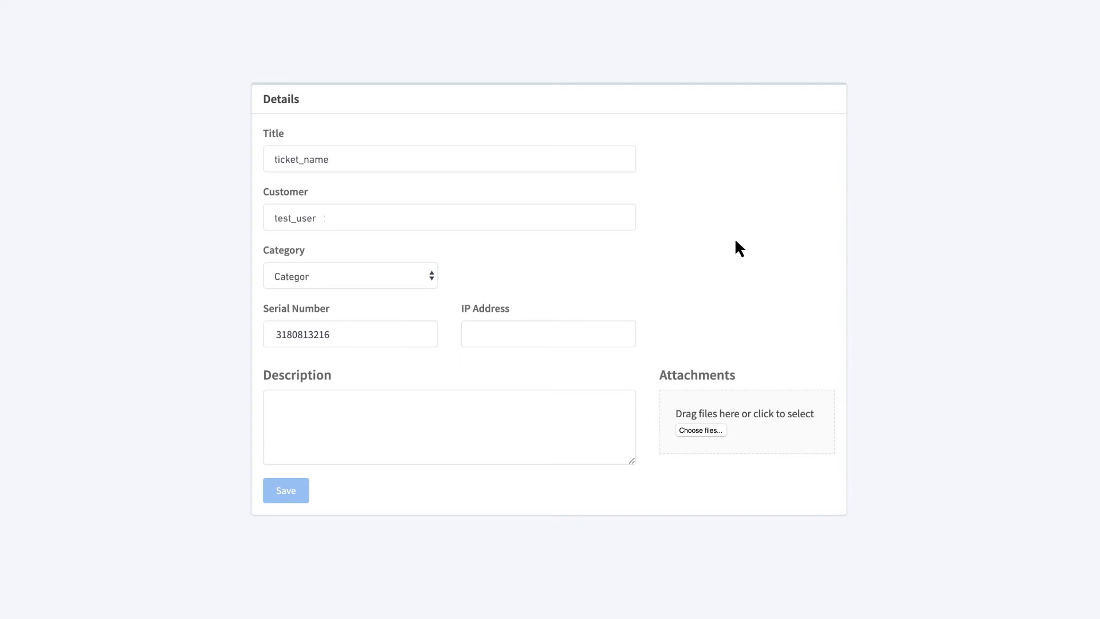
# - Fill IP address 192.168.1.3 and start the description with 'In-dept'
pyautogui.write('192.168.1.3')
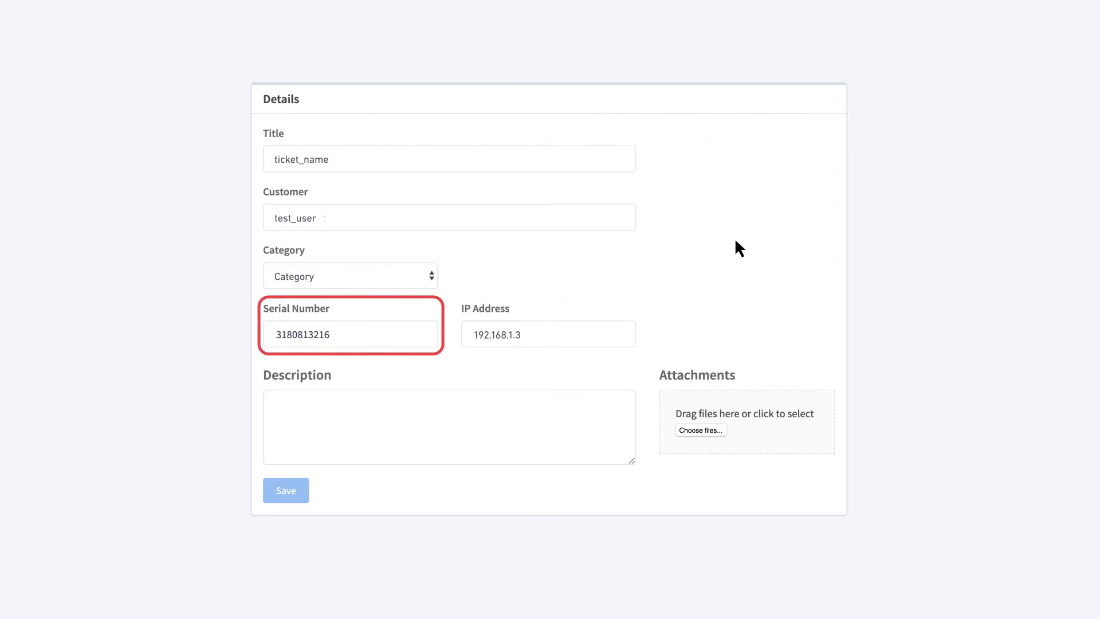
pyautogui.write('In-dept')
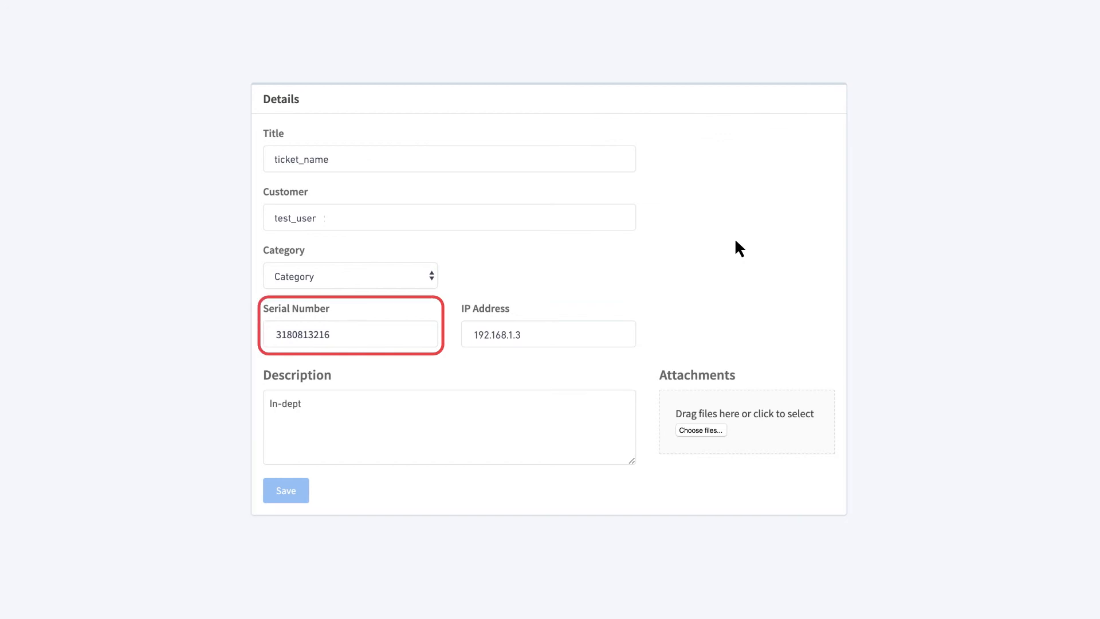